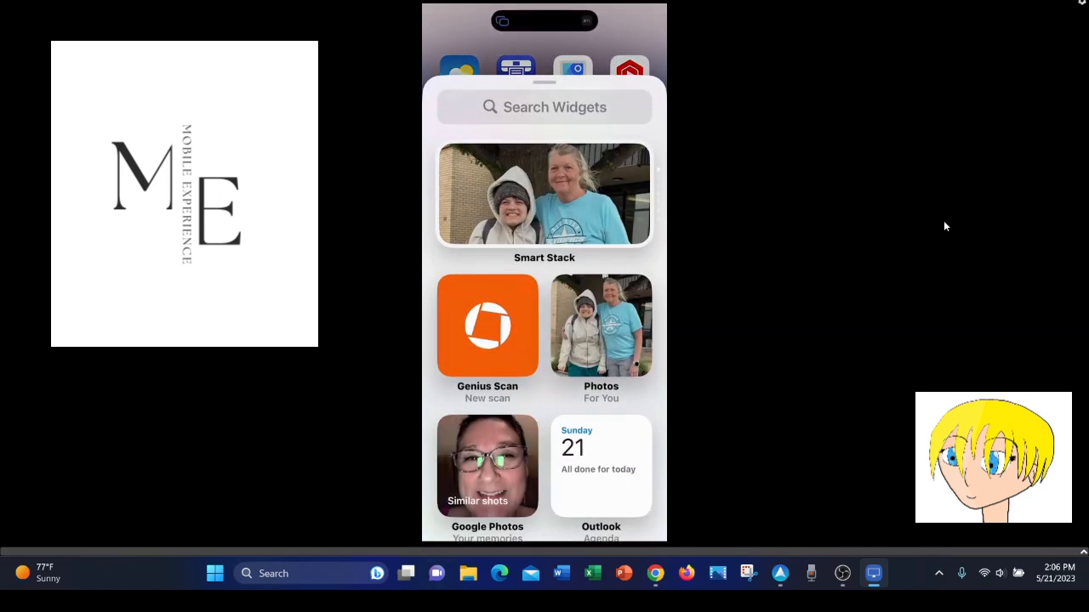
# Search the widget gallery for 'Up' and choose the UpNote widgets
pyautogui.click(545, 107)
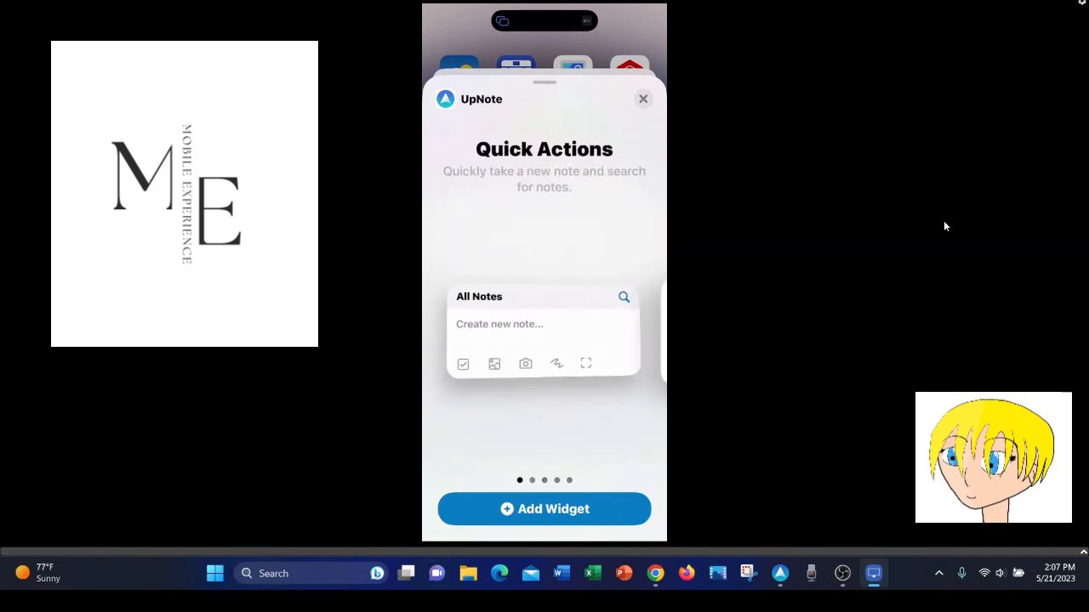
pyautogui.write('Up')
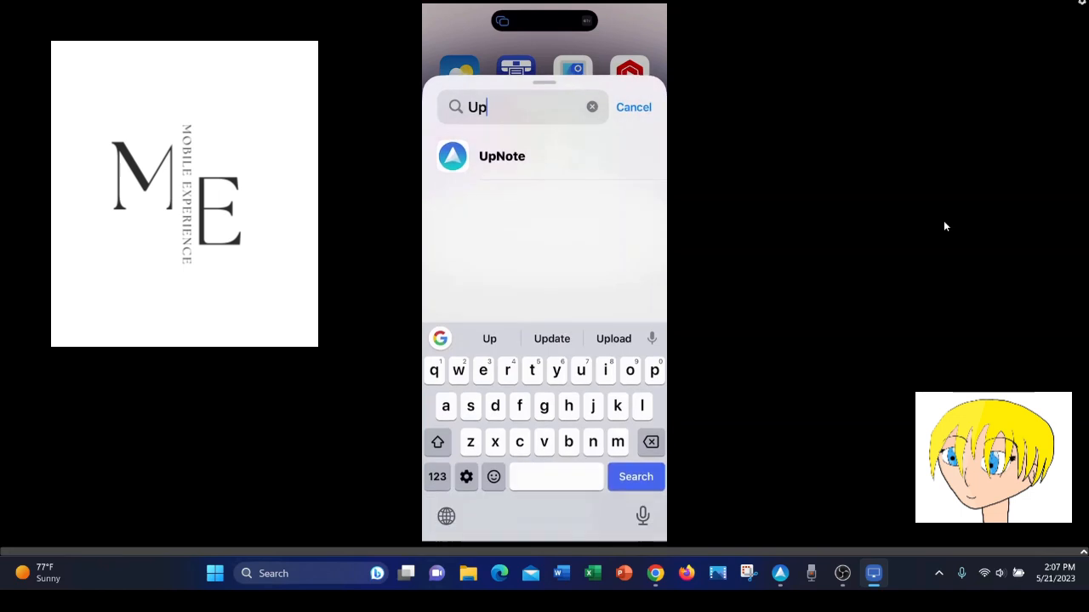
pyautogui.click(633, 106)
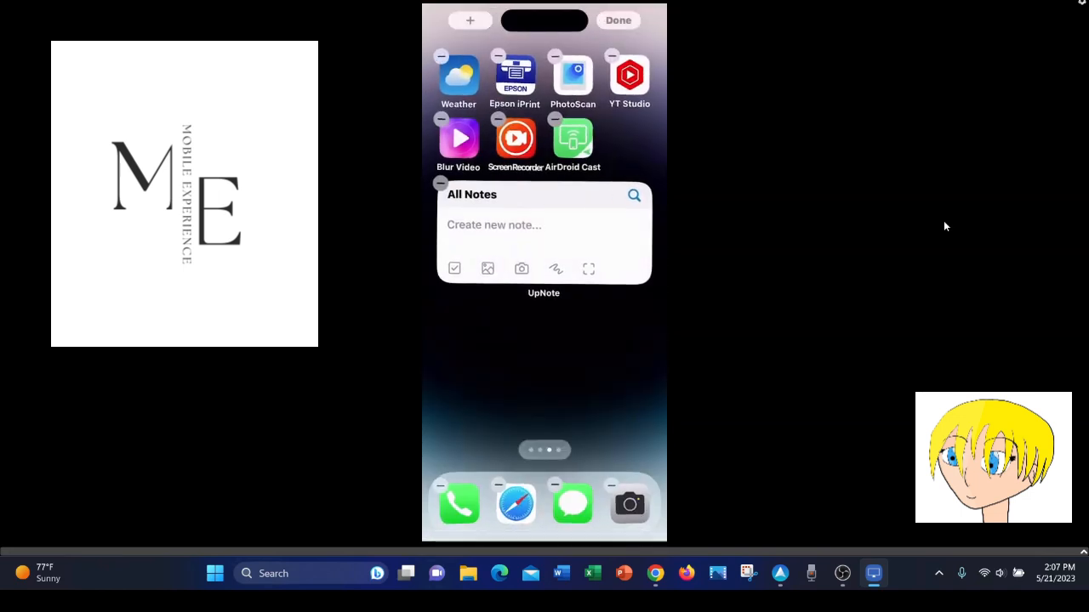
# Finish arranging the home screen, then start a checklist note from the widget with first item 1
pyautogui.click(619, 20)
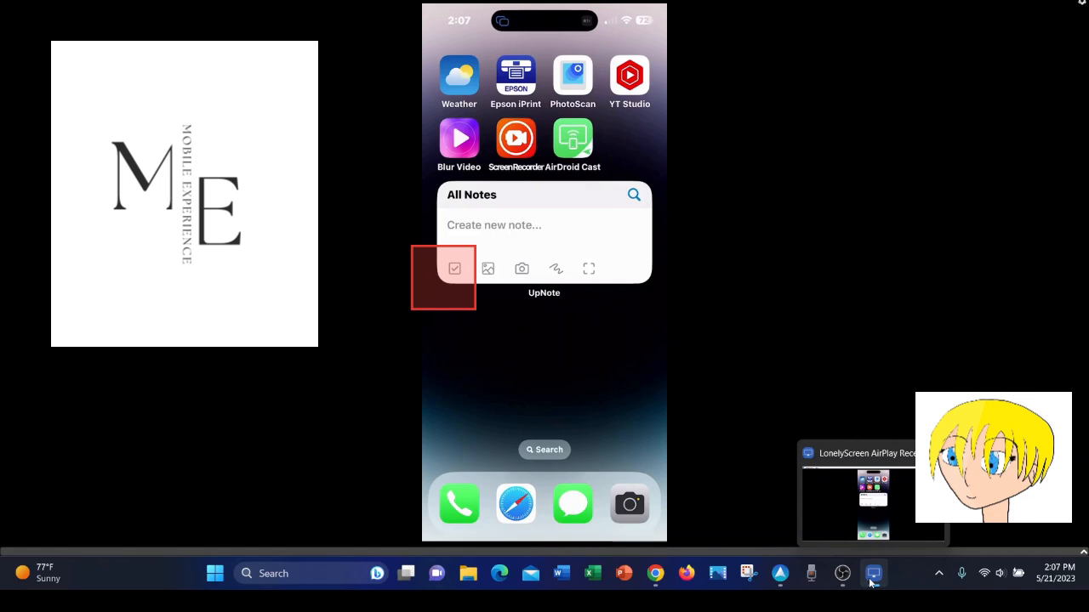
pyautogui.click(455, 268)
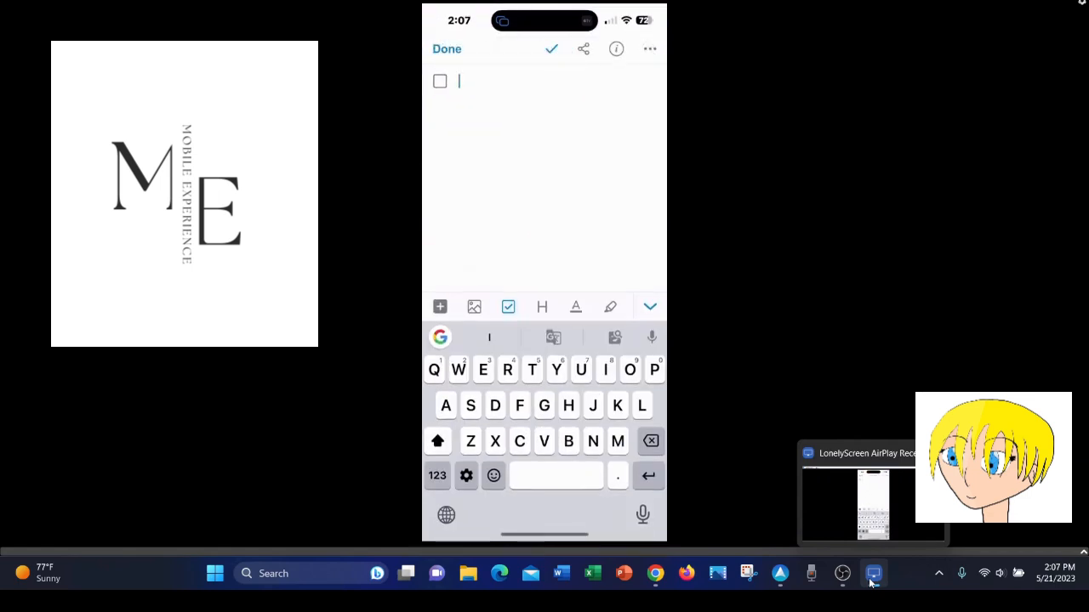
pyautogui.write('1')
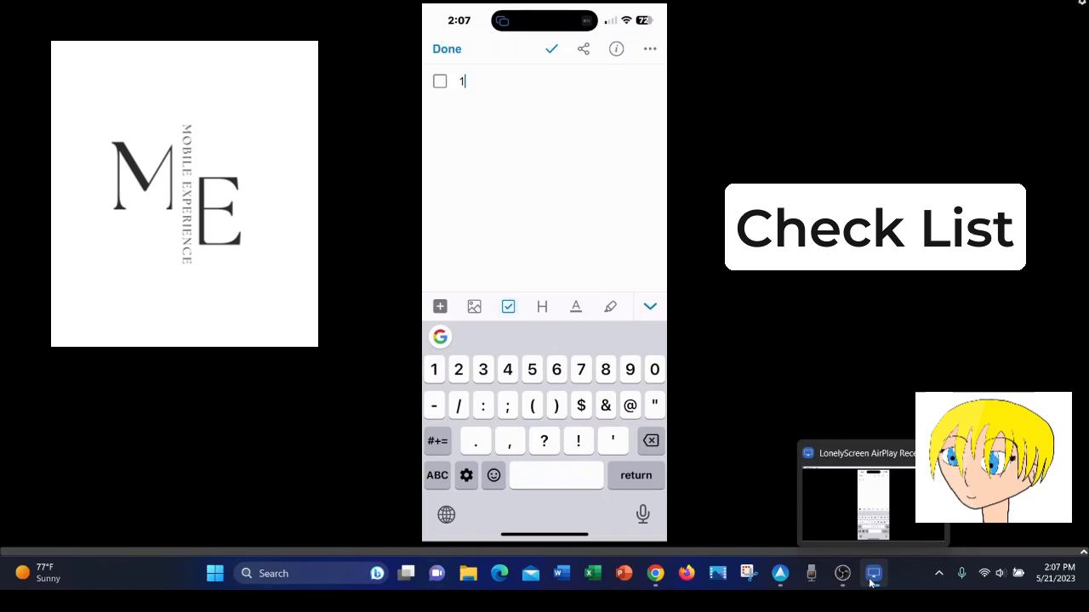
pyautogui.press('return')
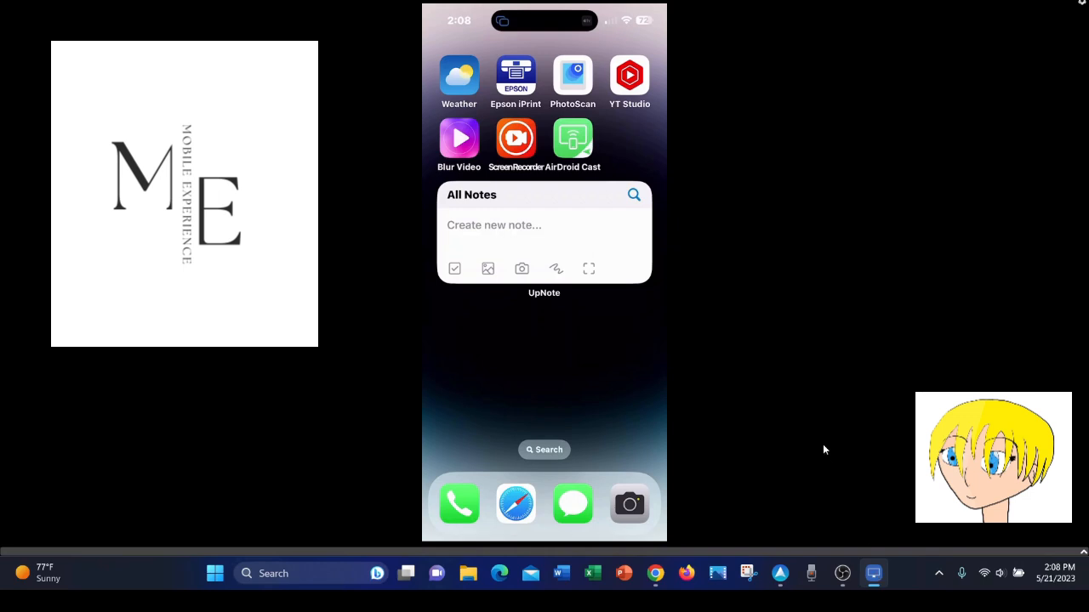
# Demonstrate the widget's add-image and sketching quick actions
pyautogui.click(486, 268)
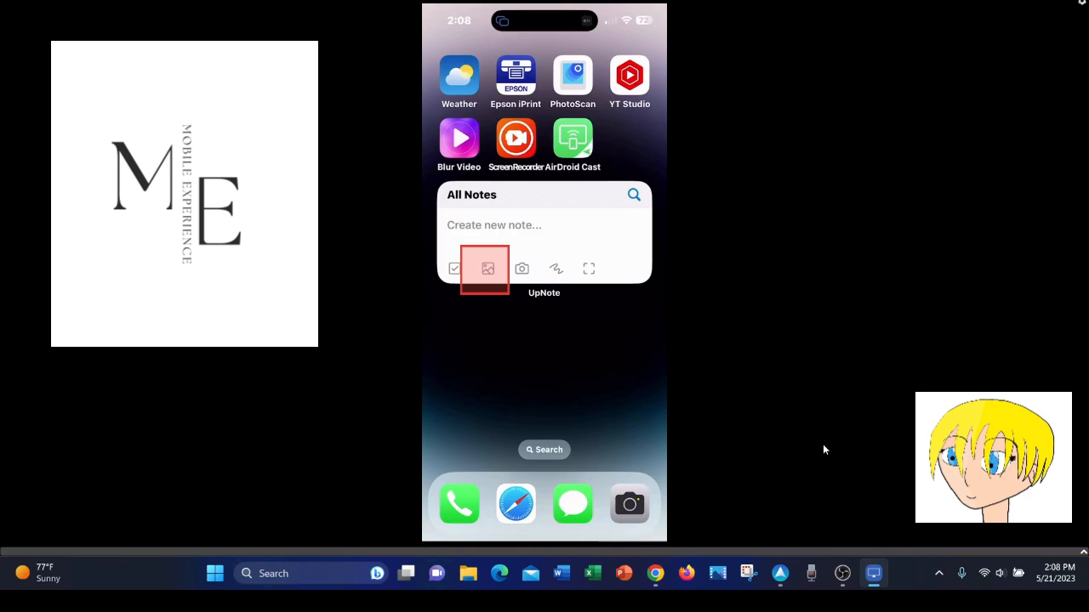
pyautogui.click(487, 269)
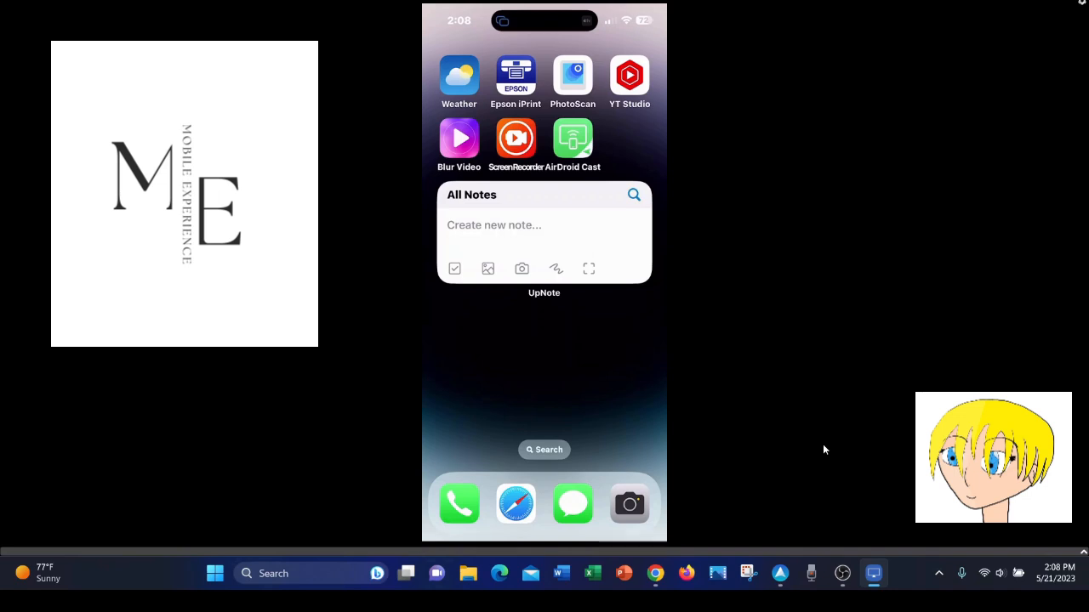
pyautogui.click(520, 268)
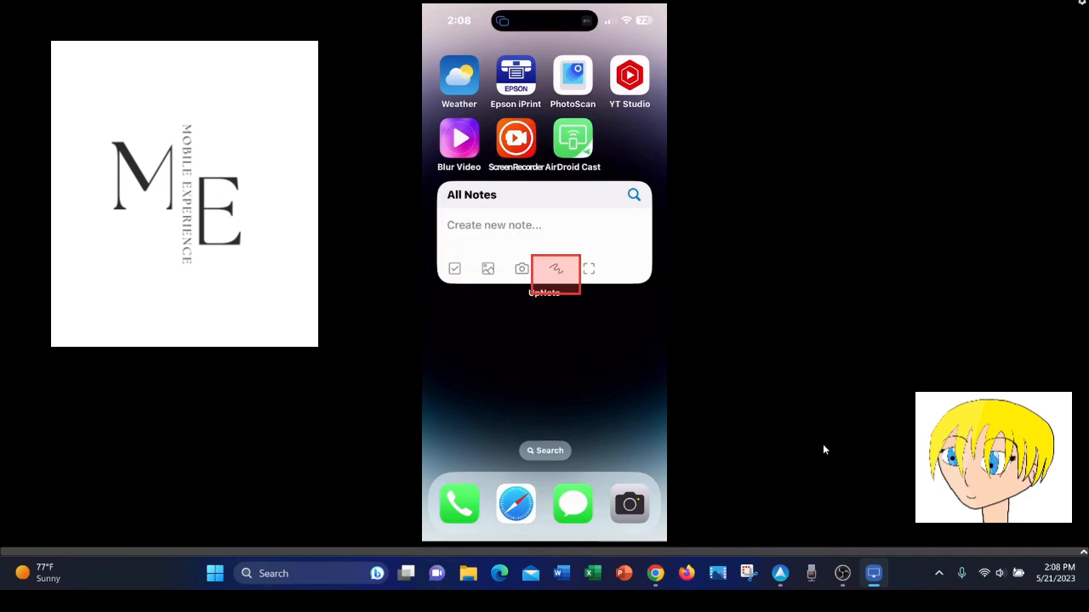
pyautogui.click(556, 268)
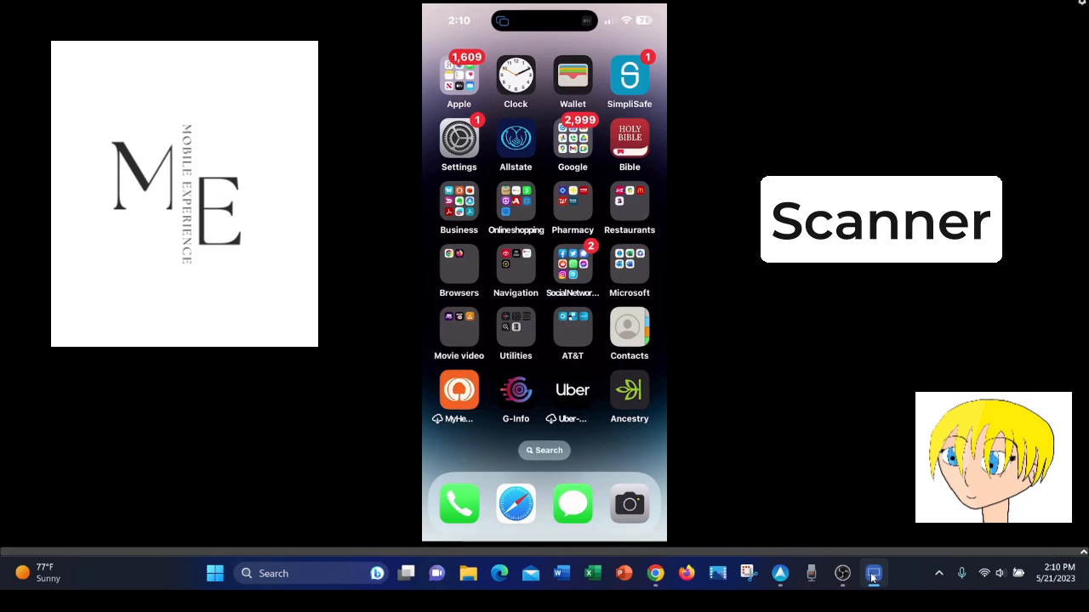
# Launch Adobe Scan from the Business folder
pyautogui.click(459, 201)
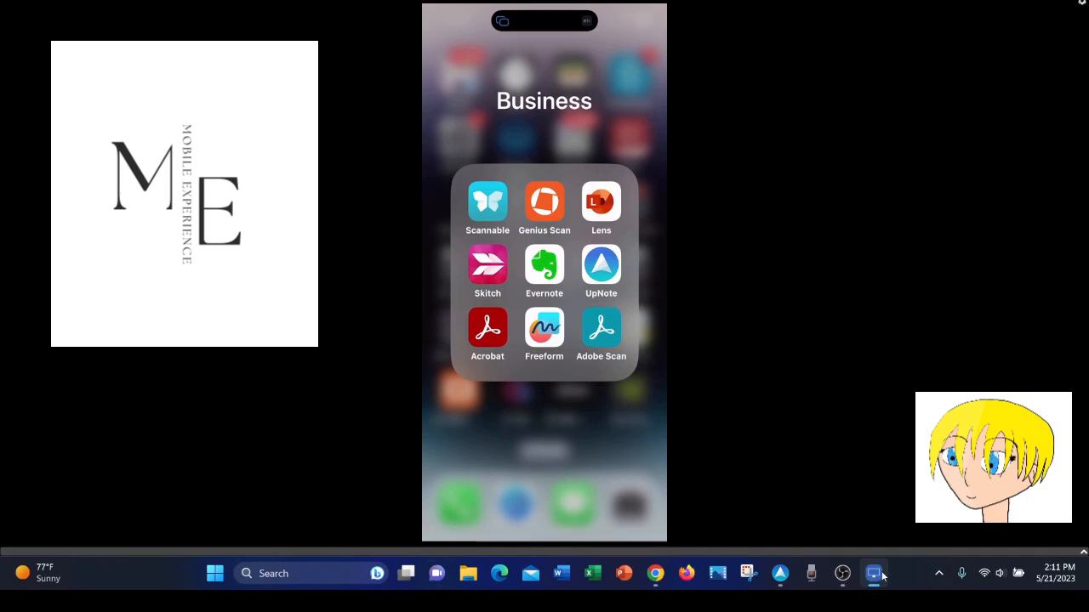
pyautogui.click(600, 328)
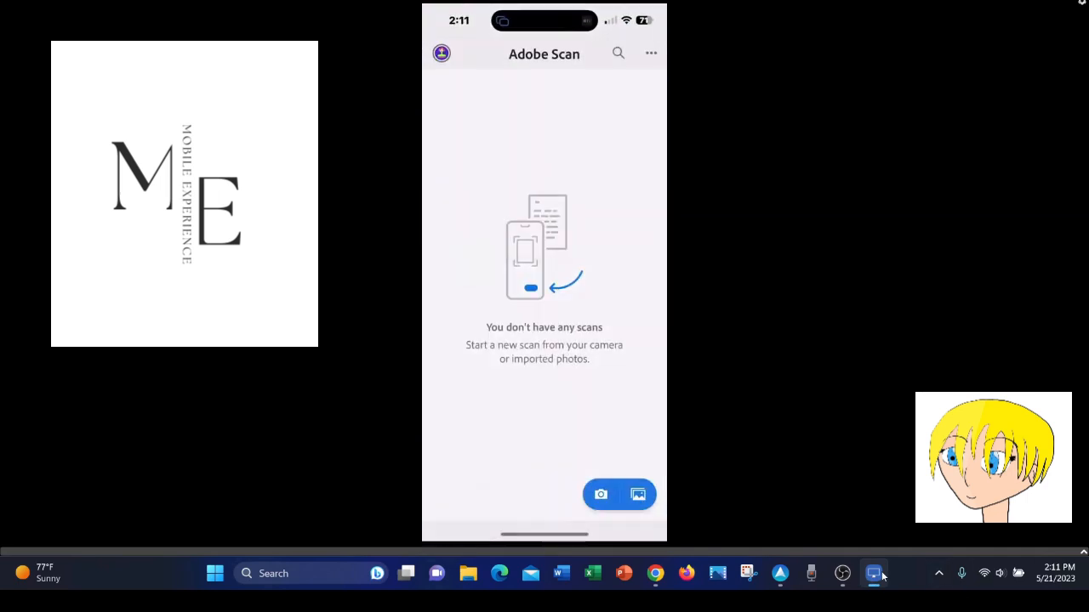
# Capture the card on the desk in Business card mode and accept the scan
pyautogui.click(601, 493)
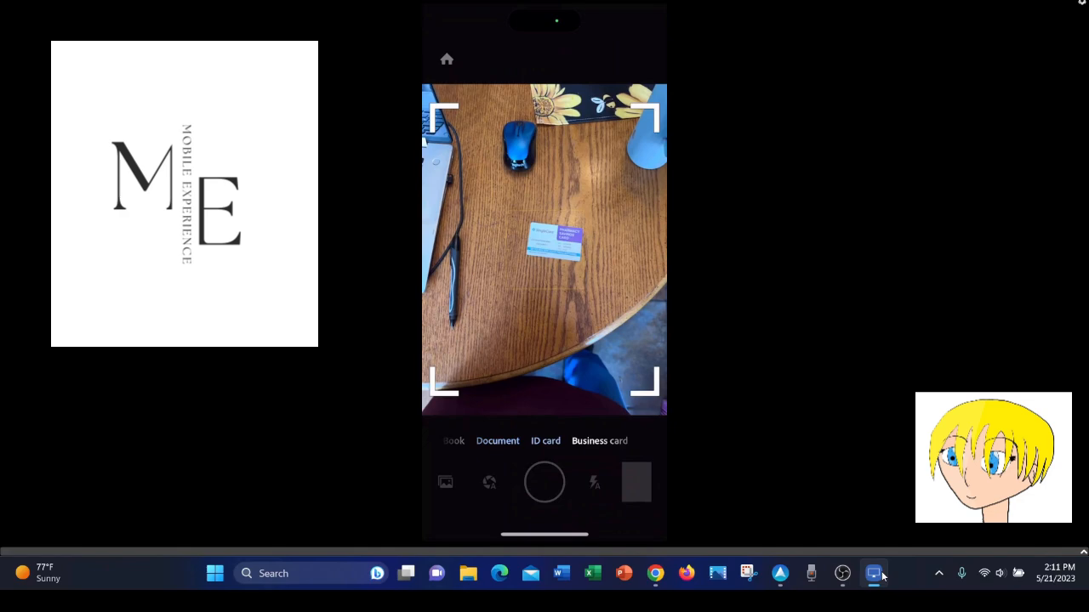
pyautogui.click(544, 440)
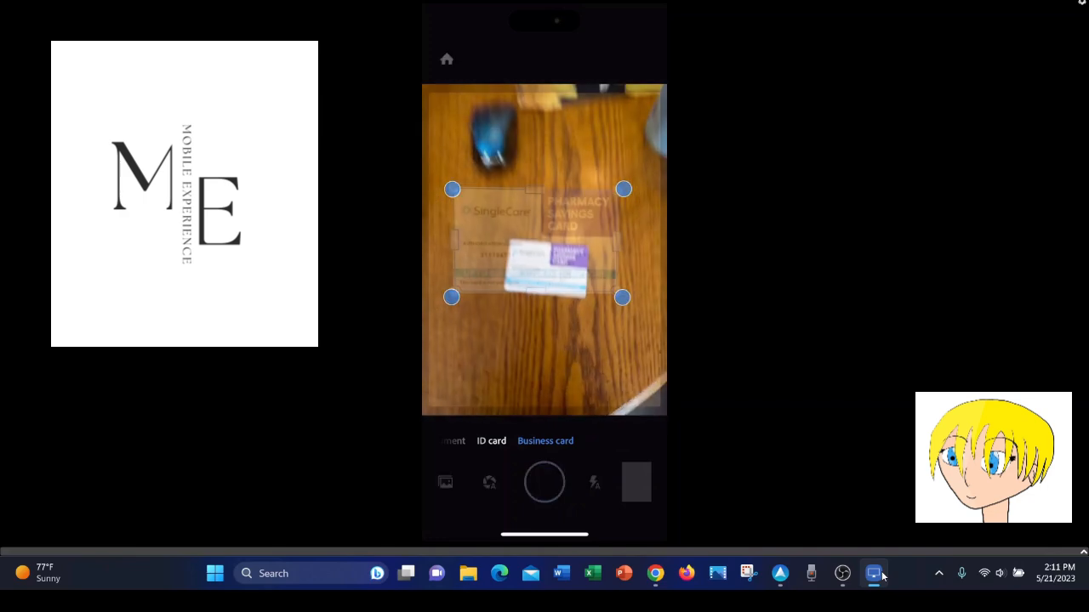
pyautogui.click(544, 483)
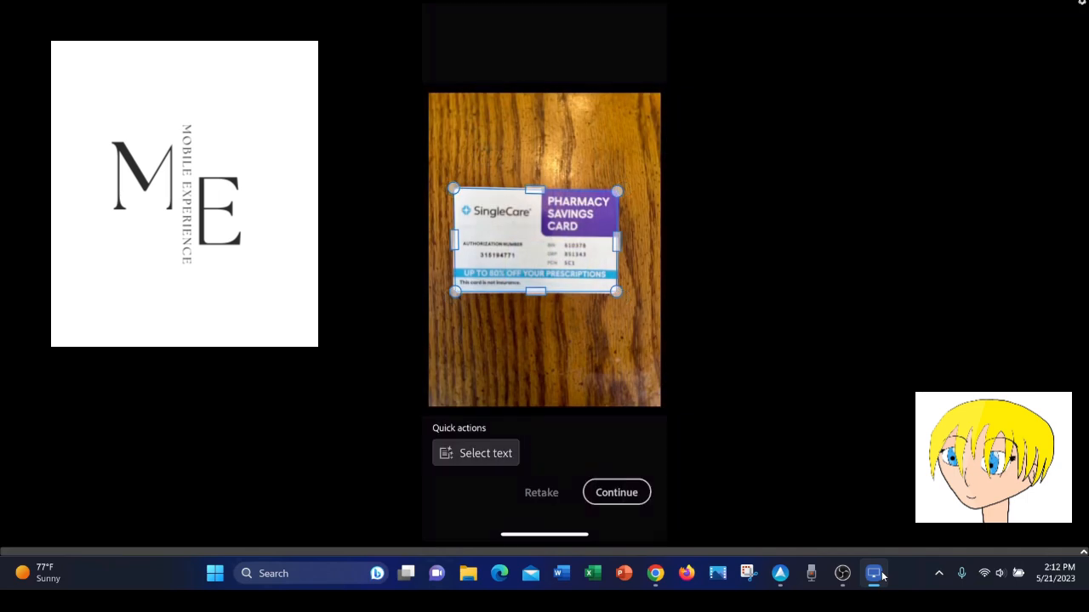
pyautogui.click(616, 492)
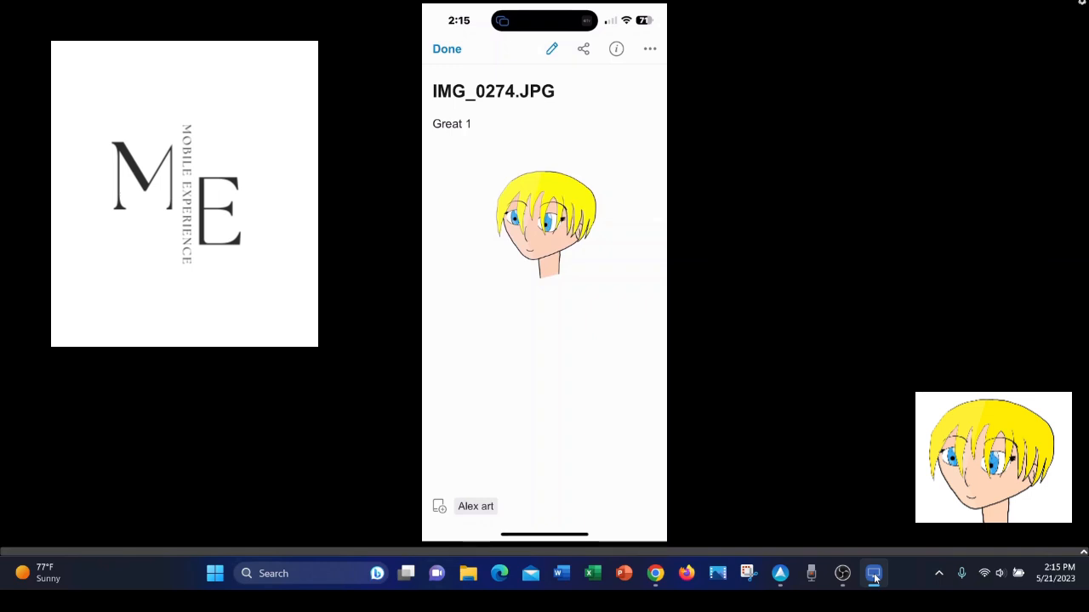
# Show the IMG_0274.JPG note with its Great 1 text, cartoon drawing and art tag
pyautogui.click(874, 571)
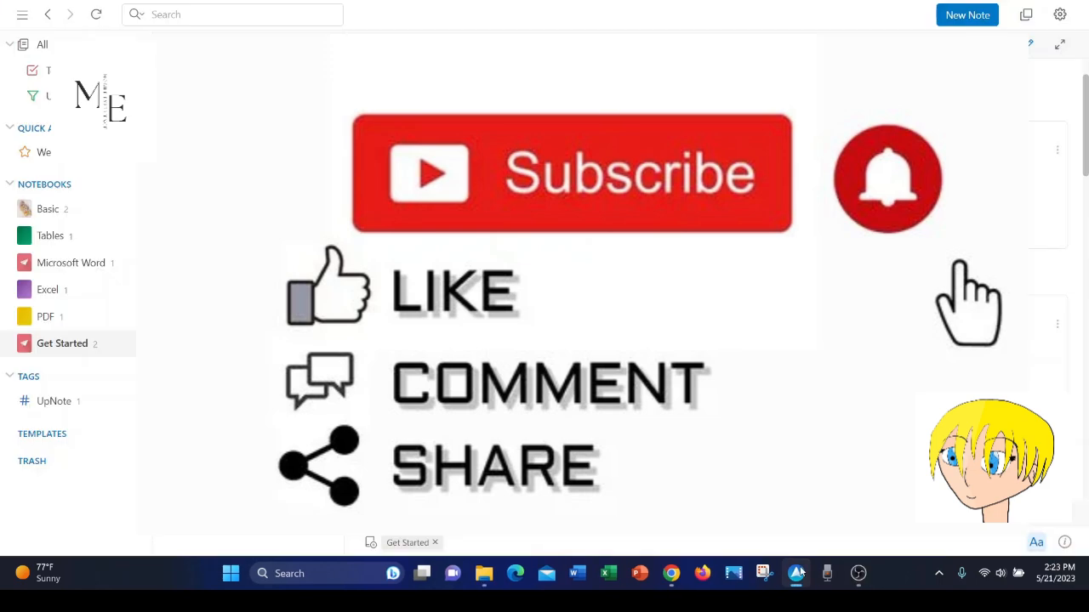
pyautogui.moveTo(830, 564)
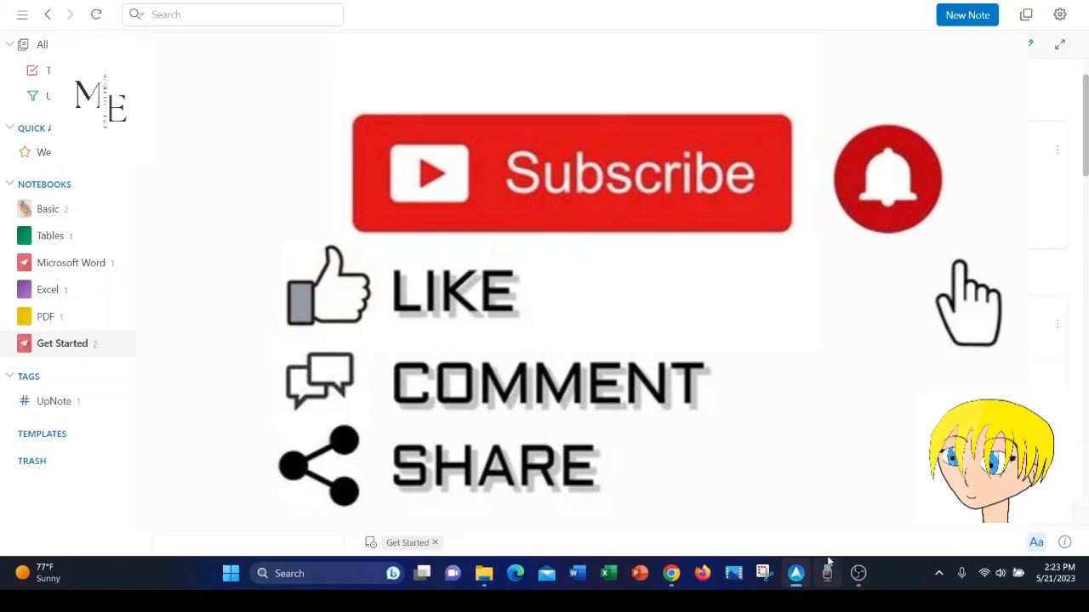
pyautogui.moveTo(827, 571)
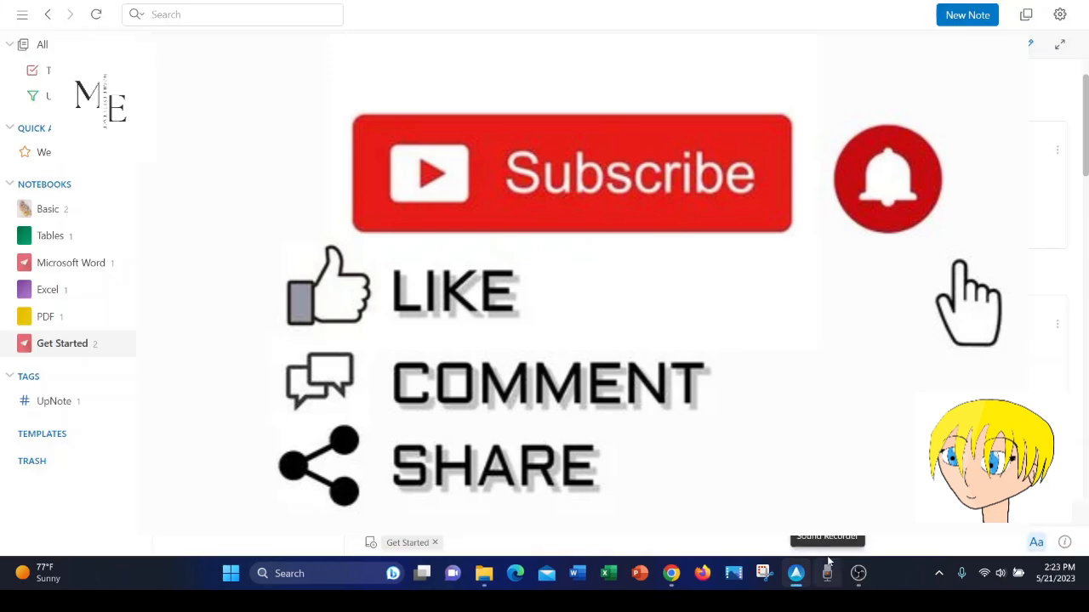